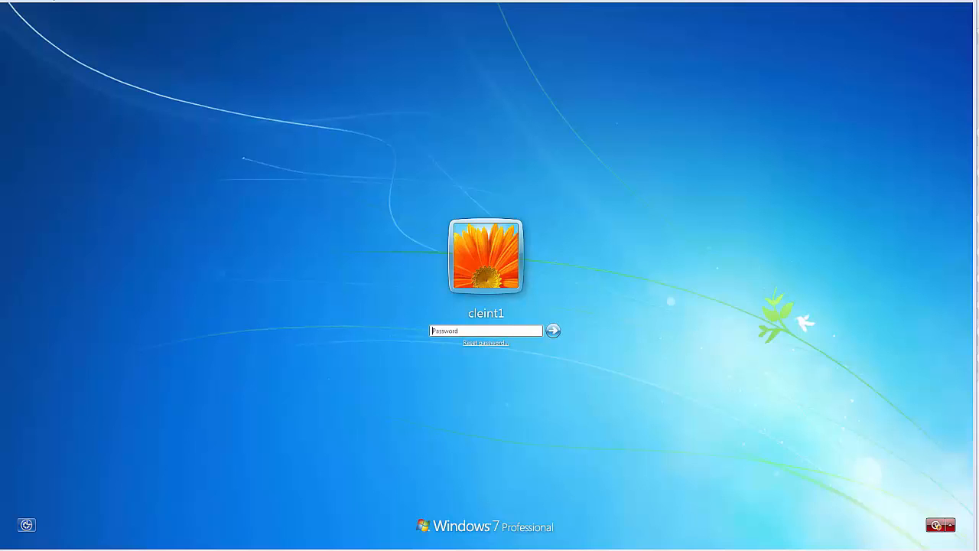
pyautogui.moveTo(590, 378)
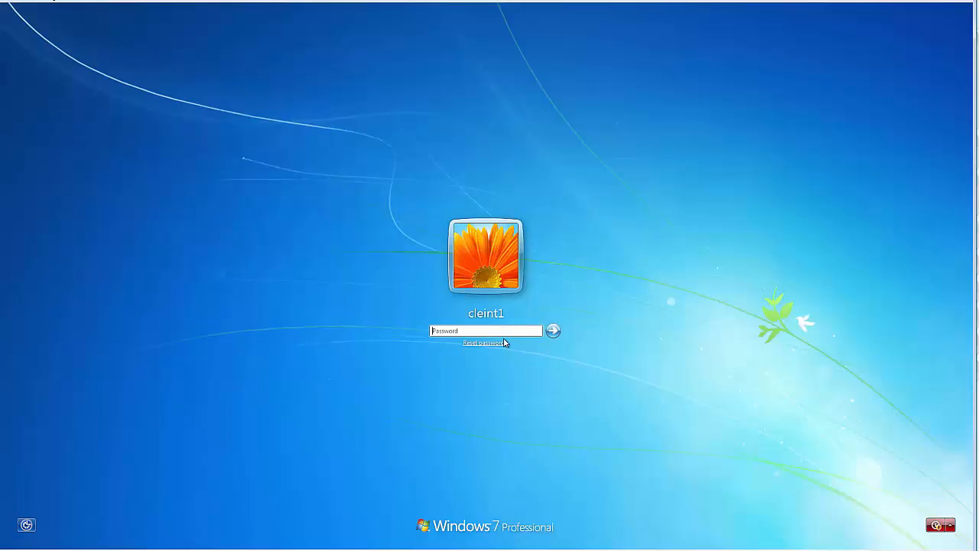
# After a rejected password attempt, shut down the Windows 7 VM from the login screen
pyautogui.write('password')
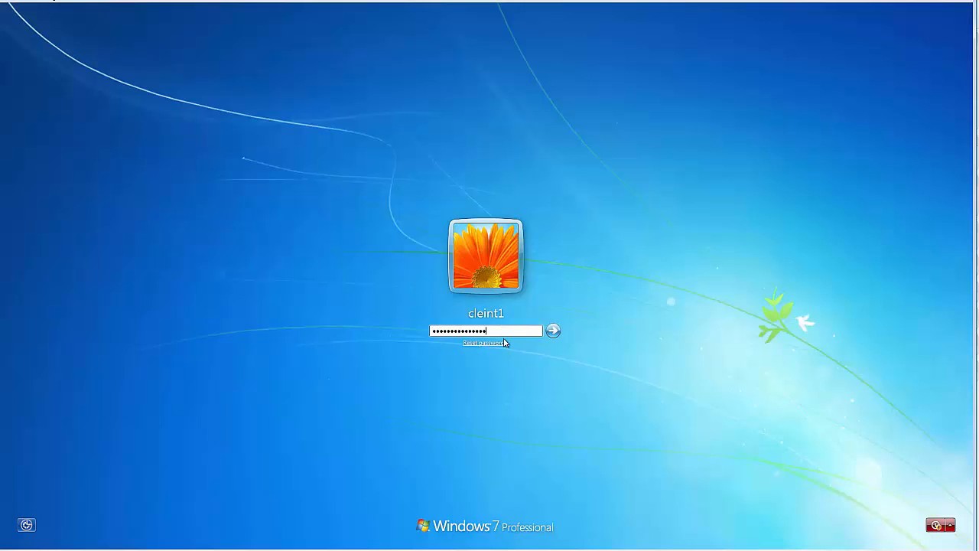
pyautogui.click(552, 330)
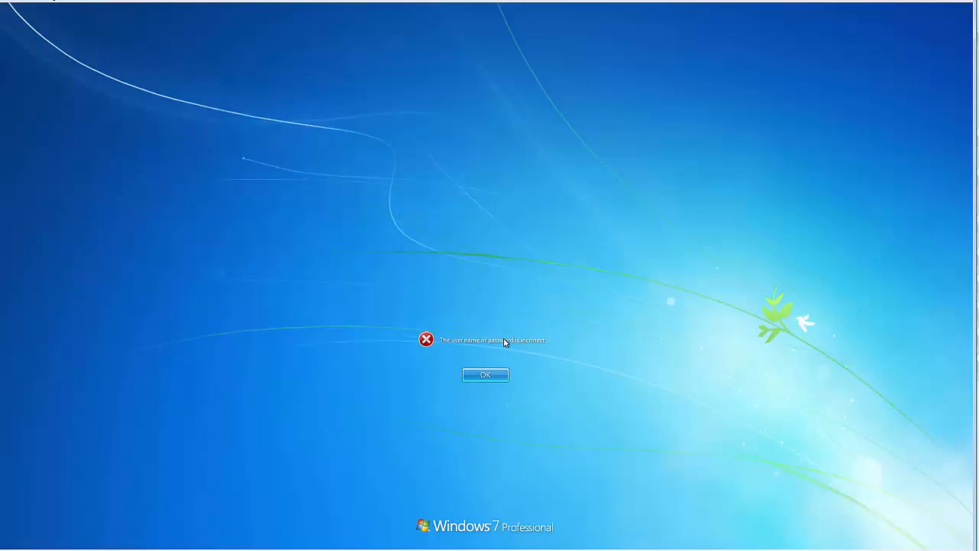
pyautogui.click(486, 375)
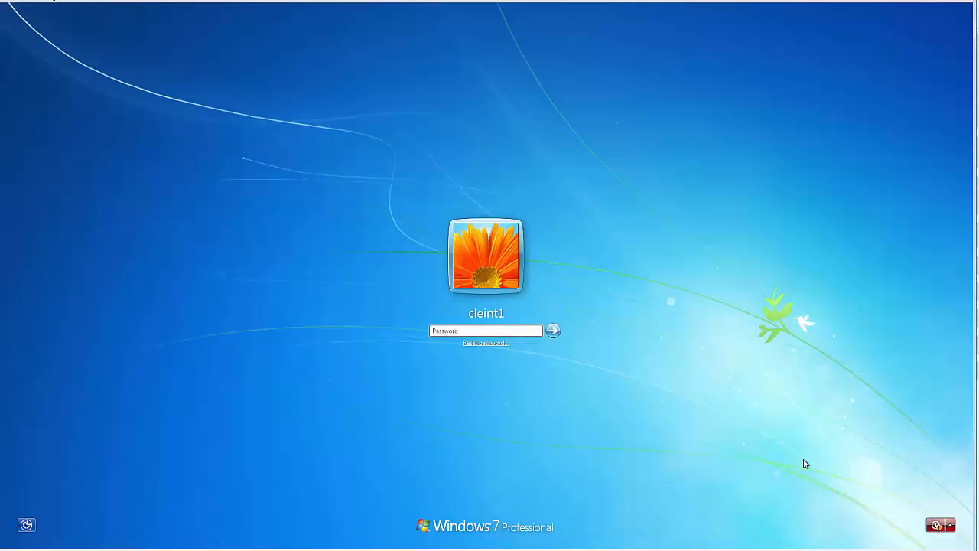
pyautogui.click(950, 525)
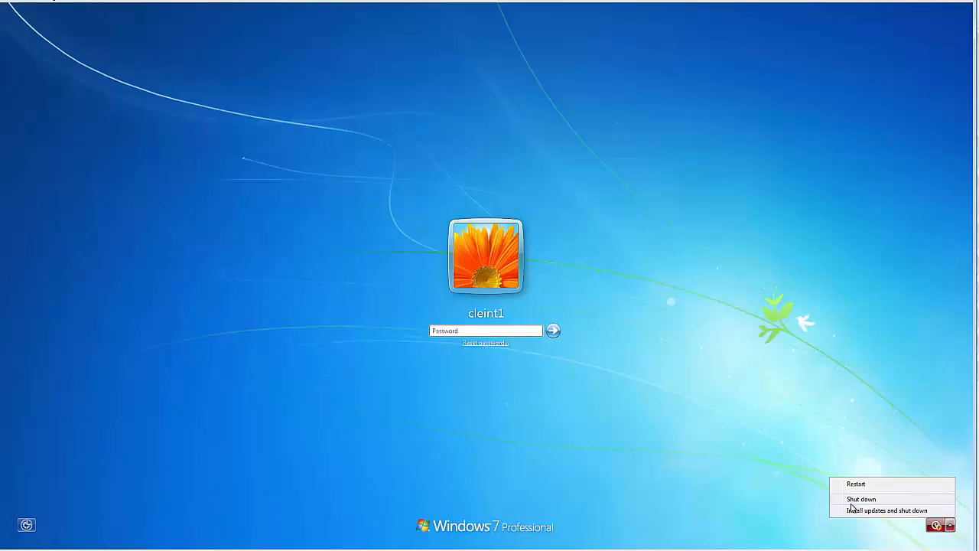
pyautogui.click(860, 499)
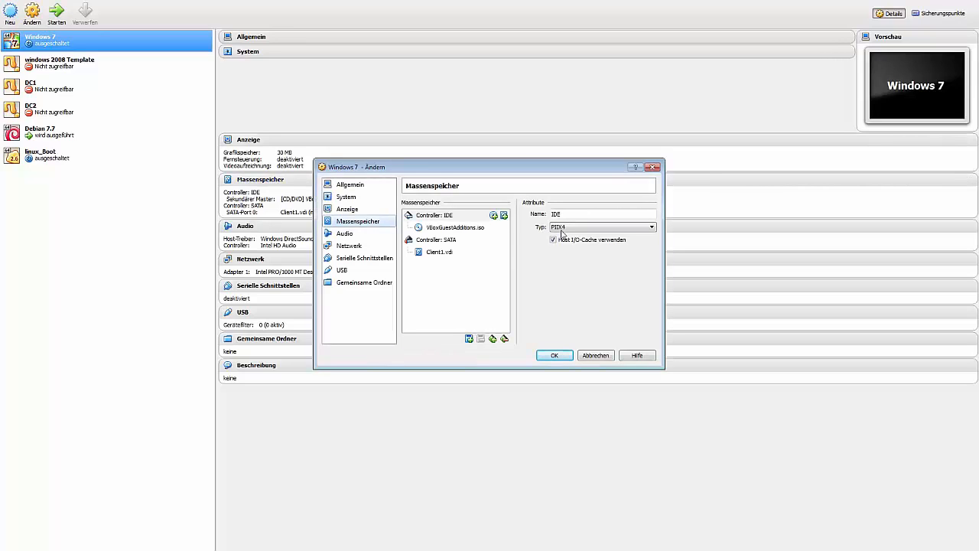
# Load kon-bootCD.iso into the Windows 7 VM's optical drive and save the storage settings
pyautogui.click(455, 227)
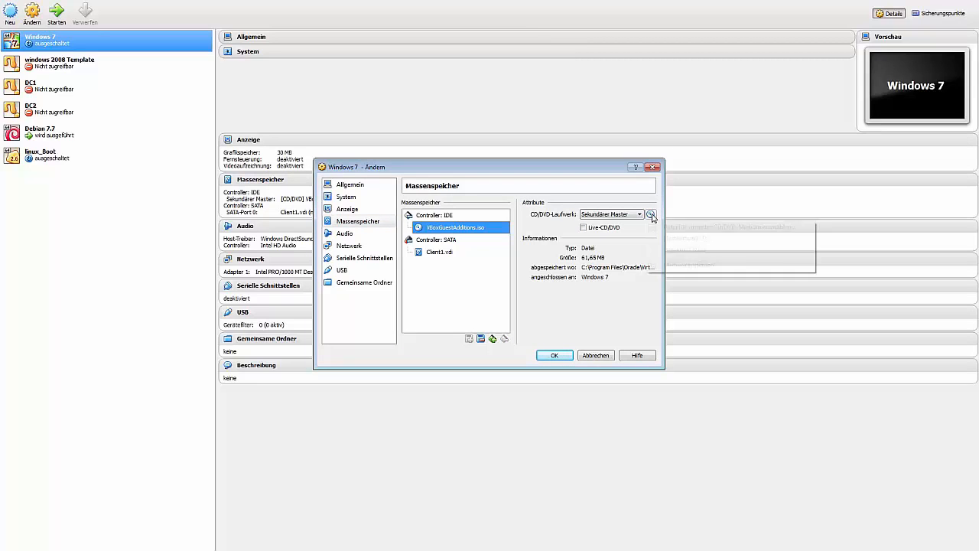
pyautogui.click(651, 214)
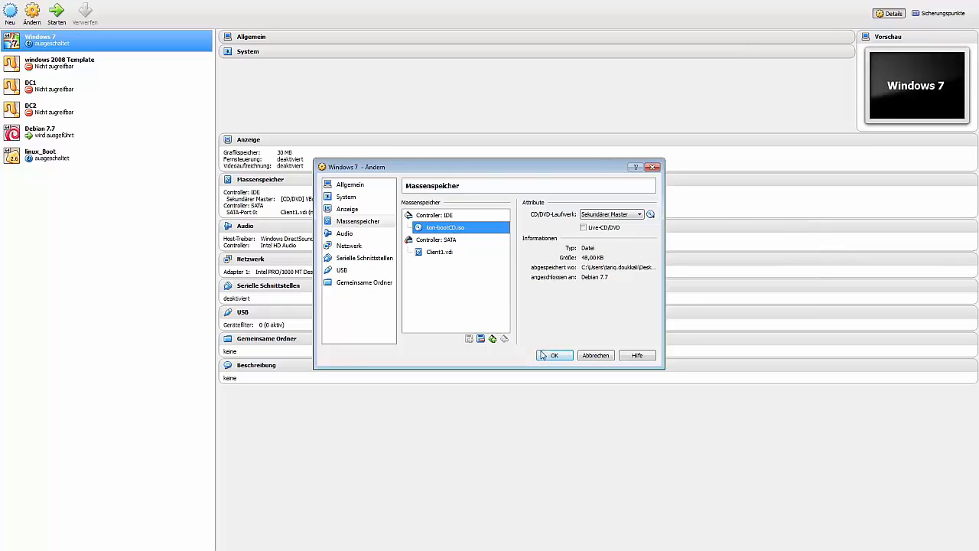
pyautogui.click(554, 355)
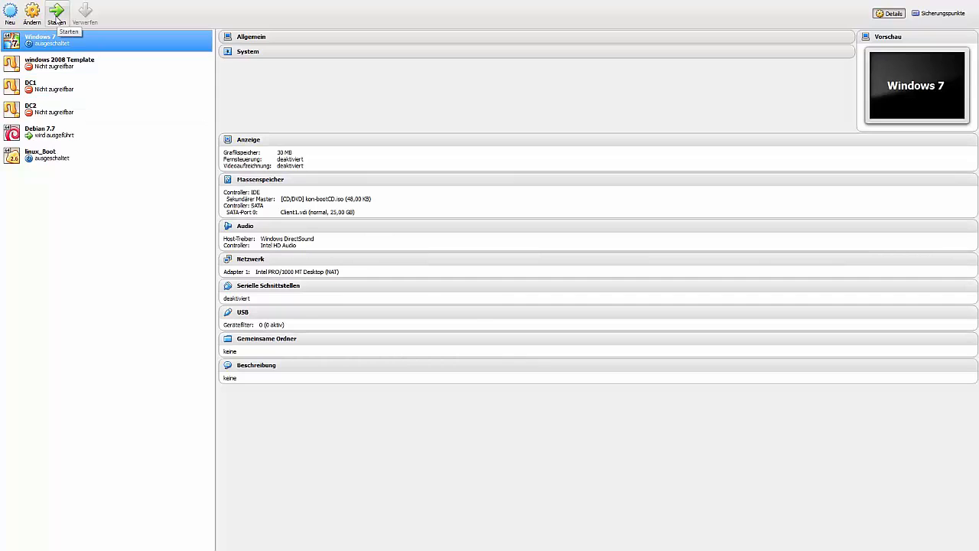
# Start the Windows 7 VM and let it boot to the cleint1 logon screen
pyautogui.click(56, 10)
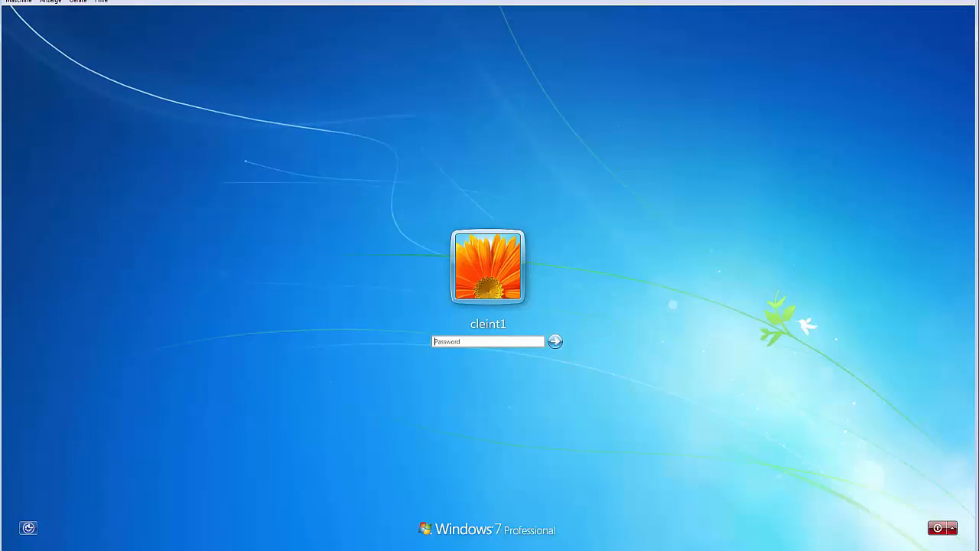
pyautogui.moveTo(768, 419)
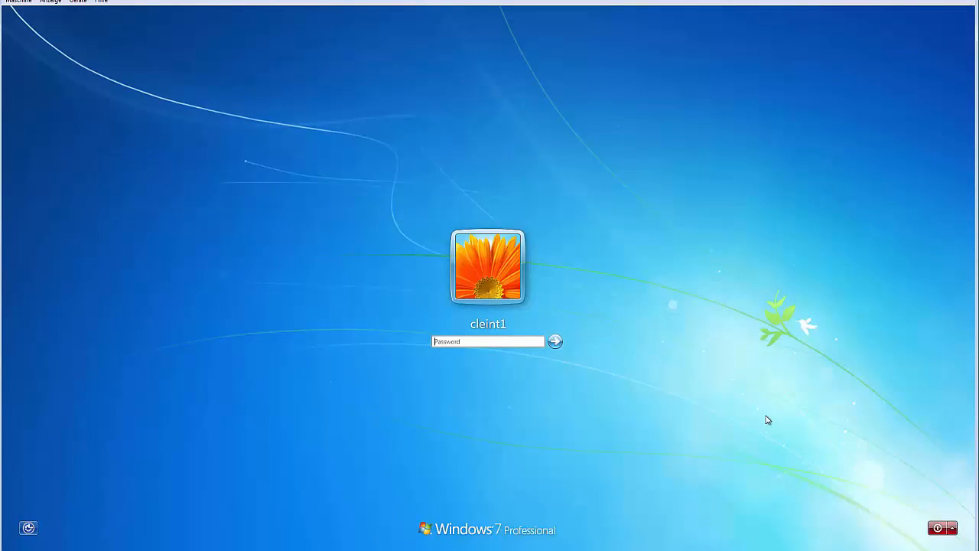